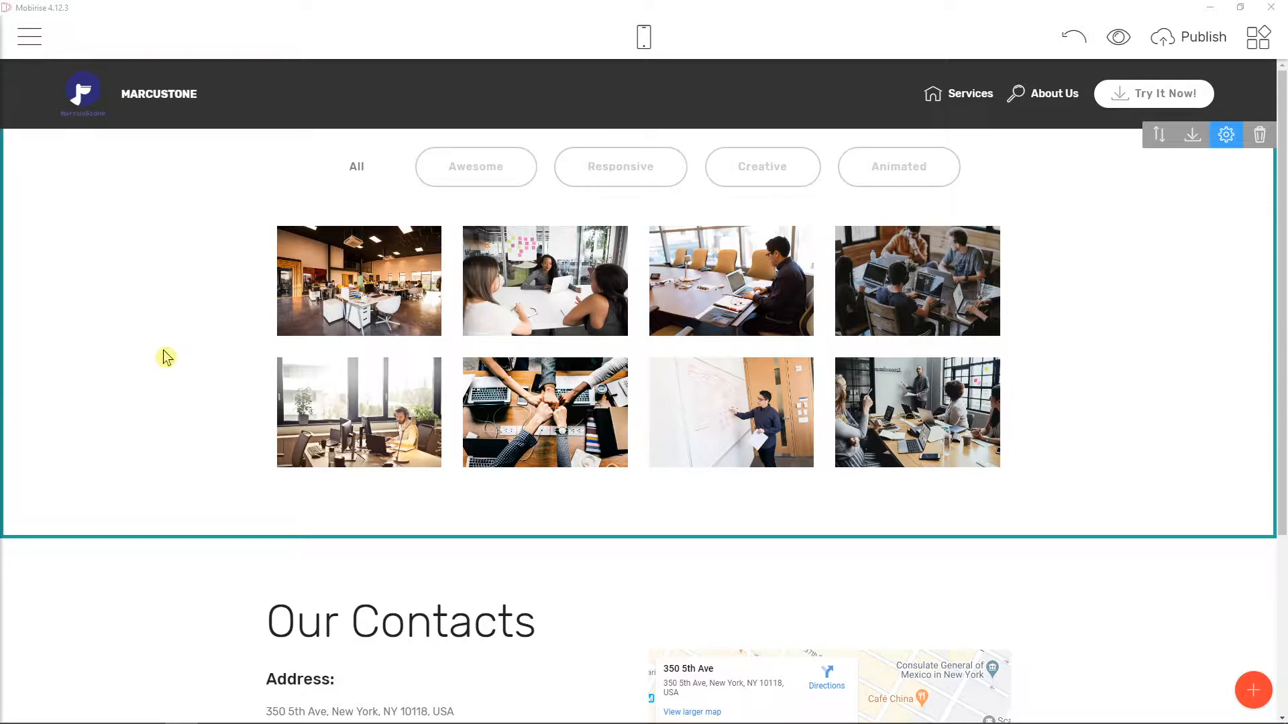
Drag a video block from Images & Videos beneath the Our Contacts section
scroll(down, 3)
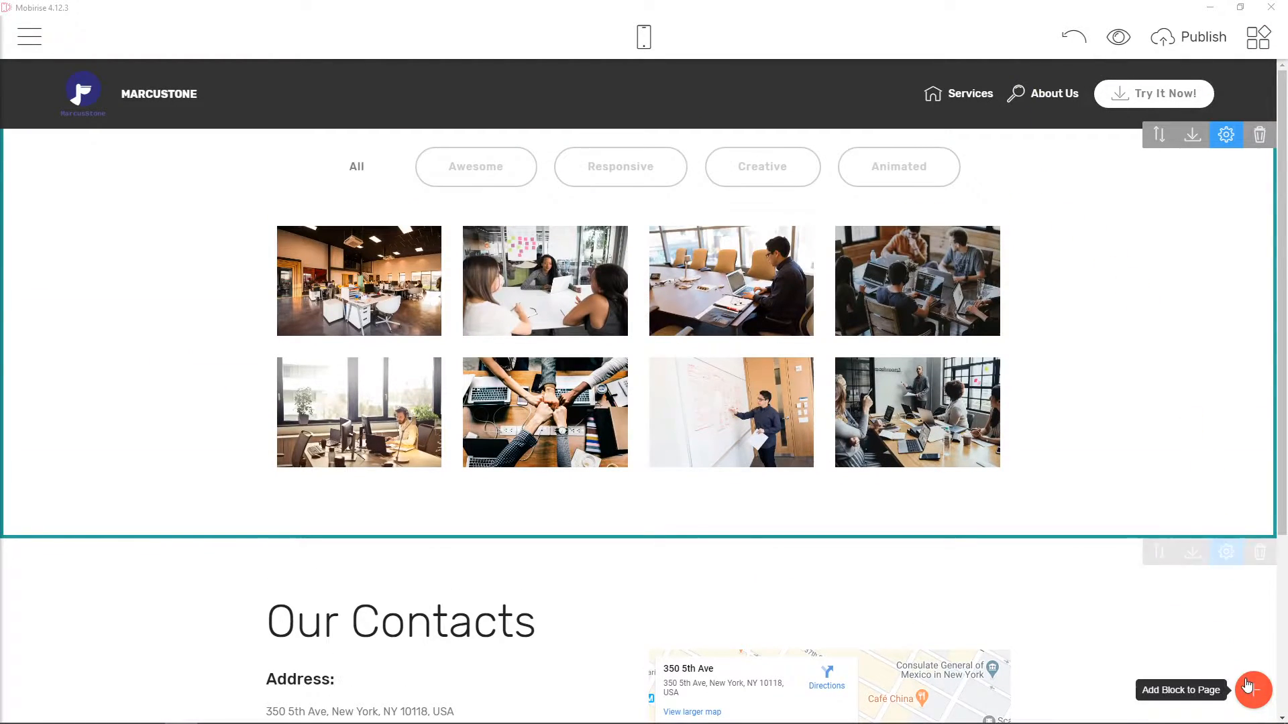
click(1247, 686)
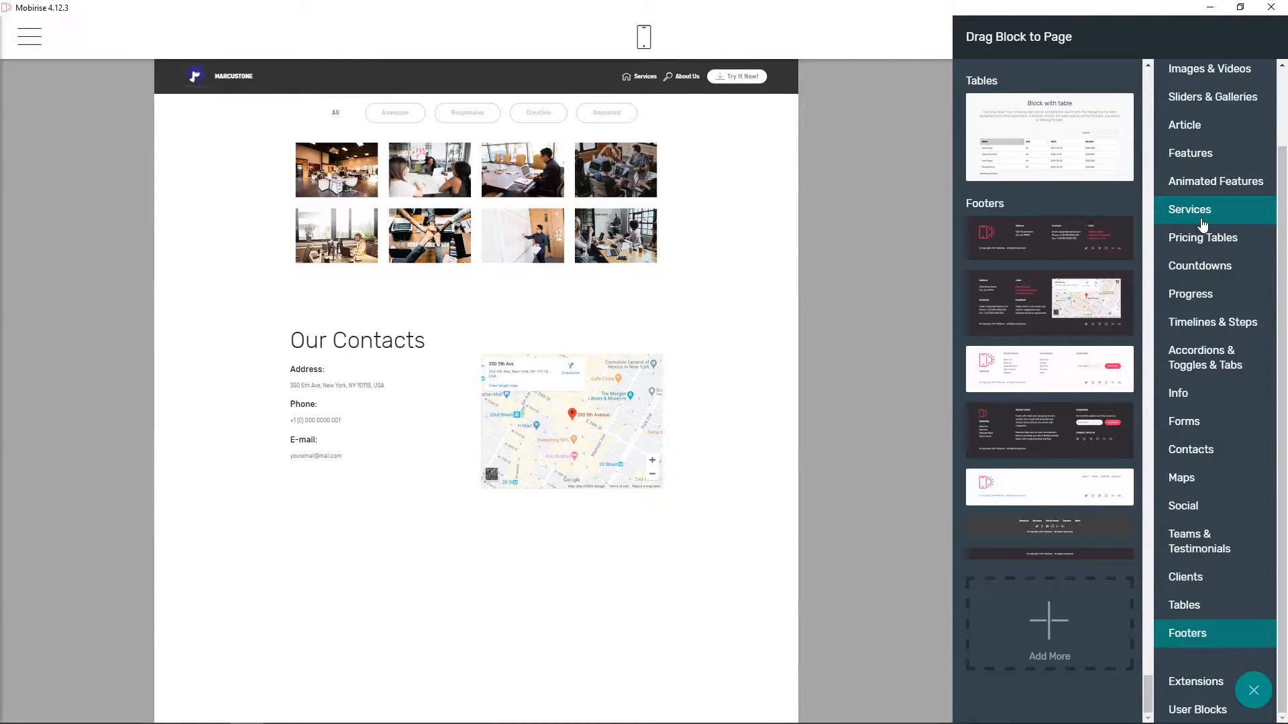
click(1209, 157)
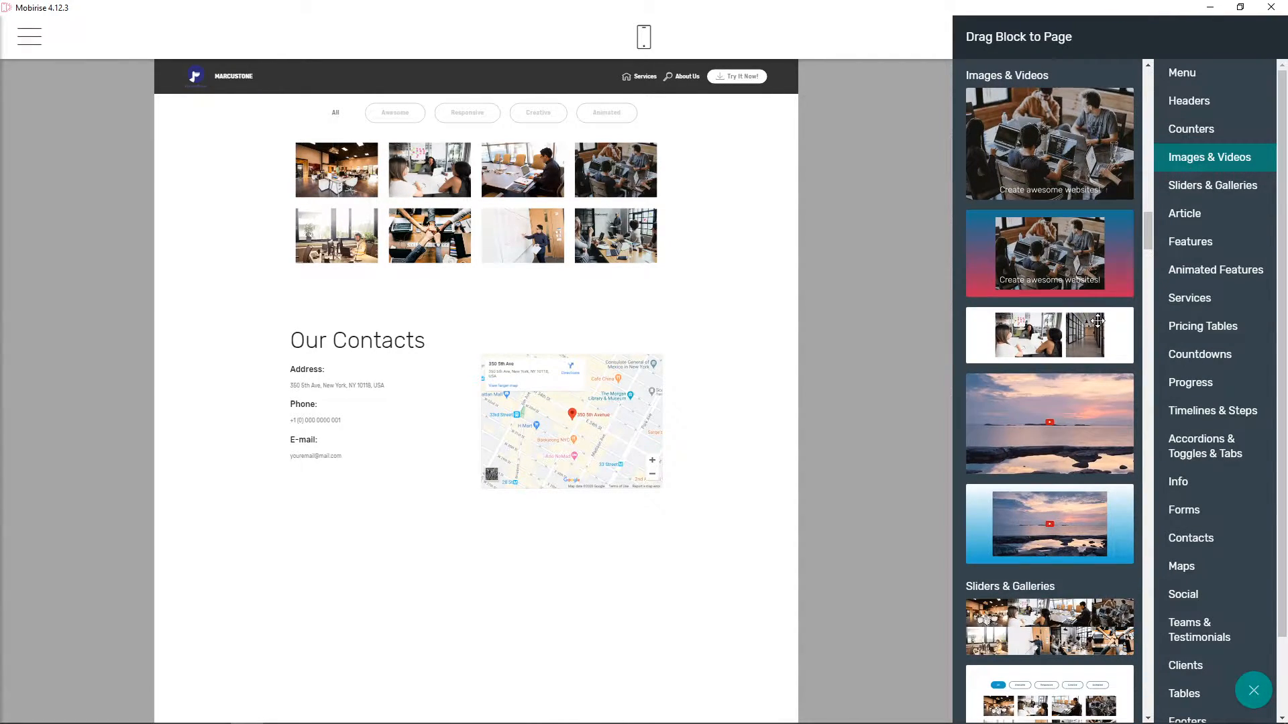
mouse_move(1113, 519)
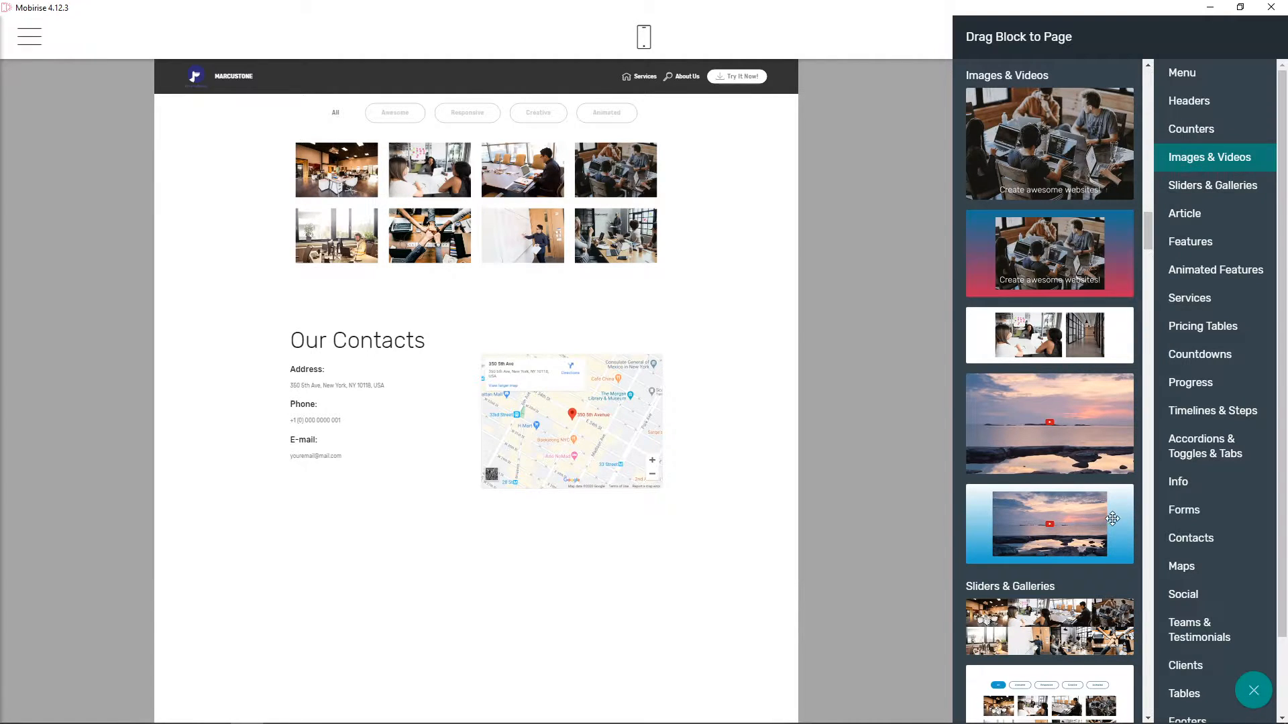
scroll(down, 3)
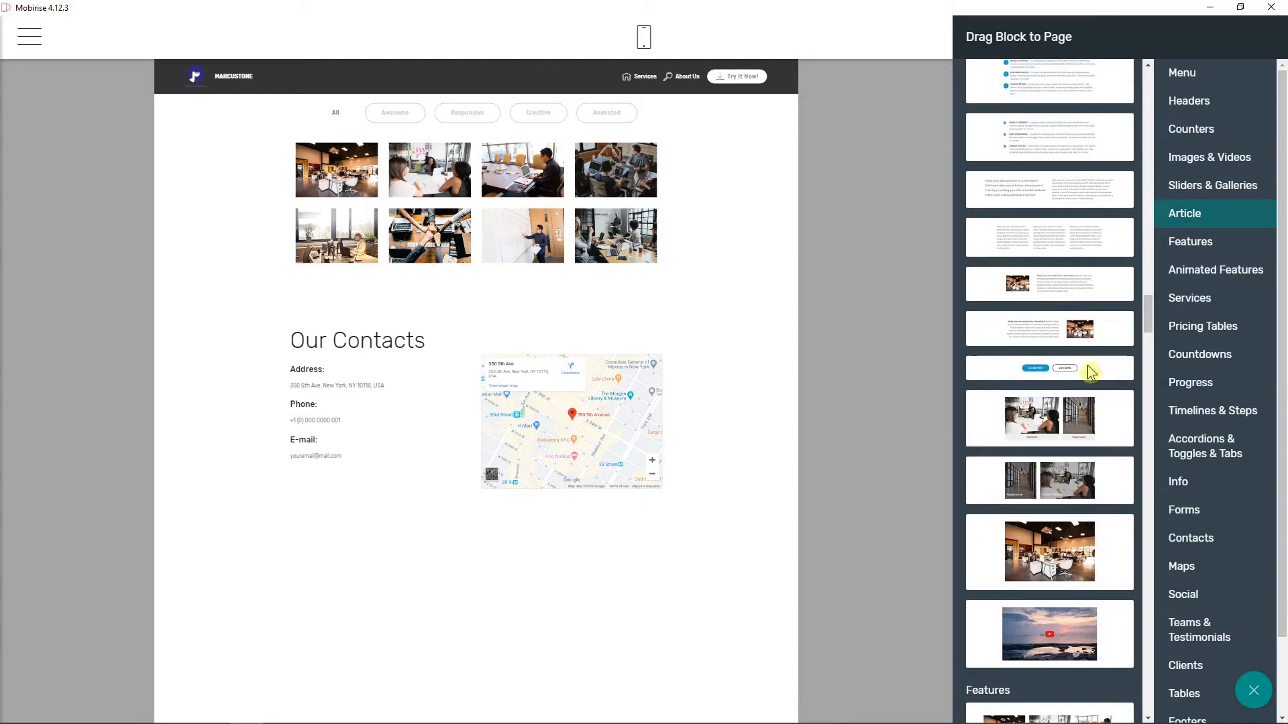
scroll(down, 3)
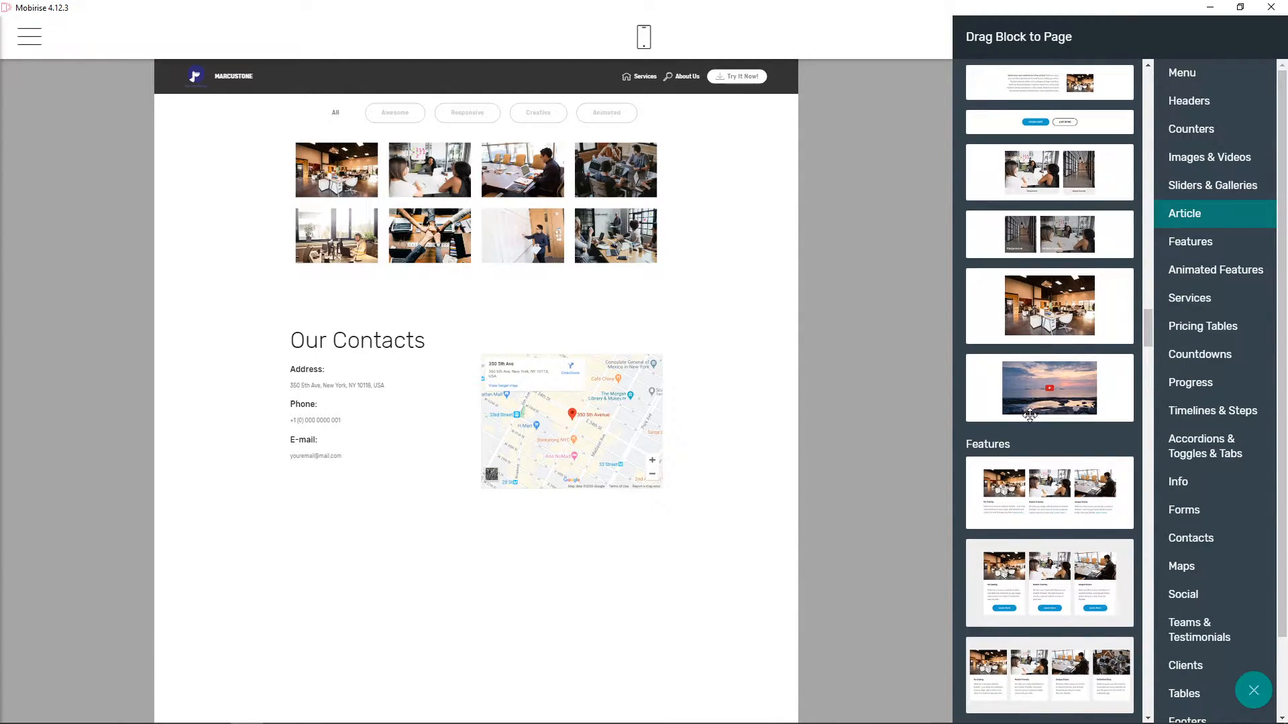
drag(1049, 387, 475, 607)
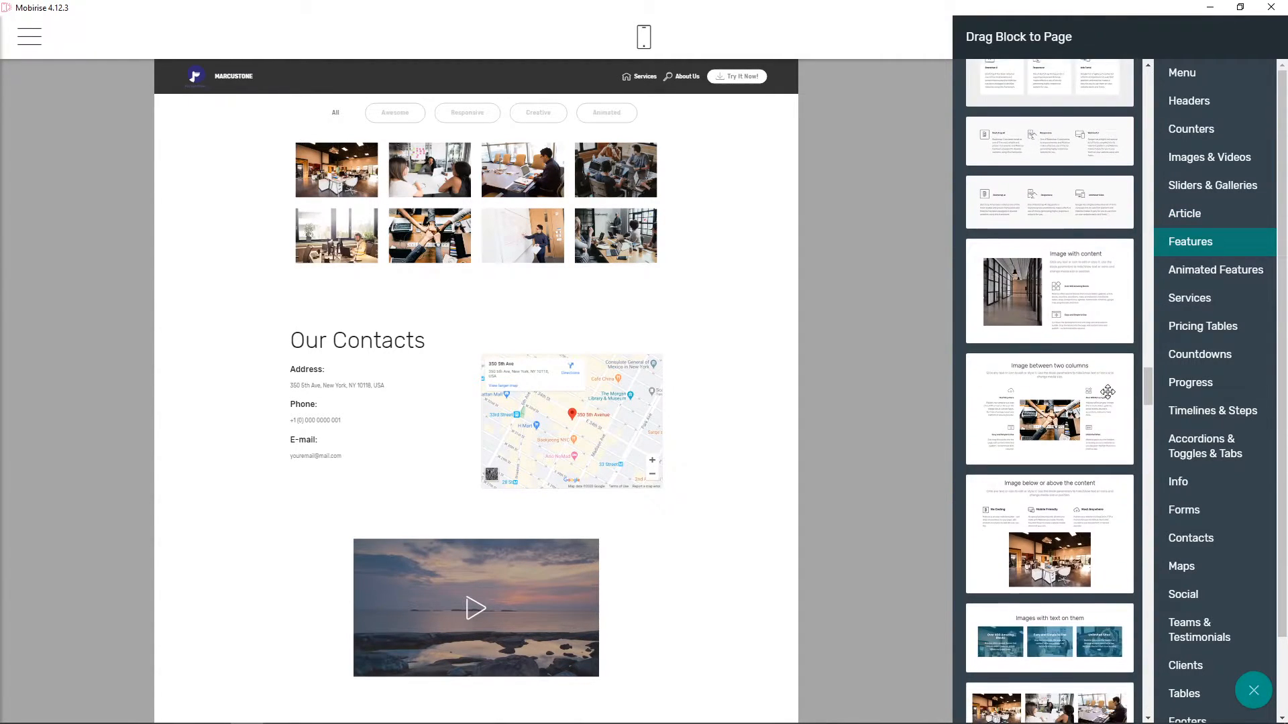
scroll(down, 3)
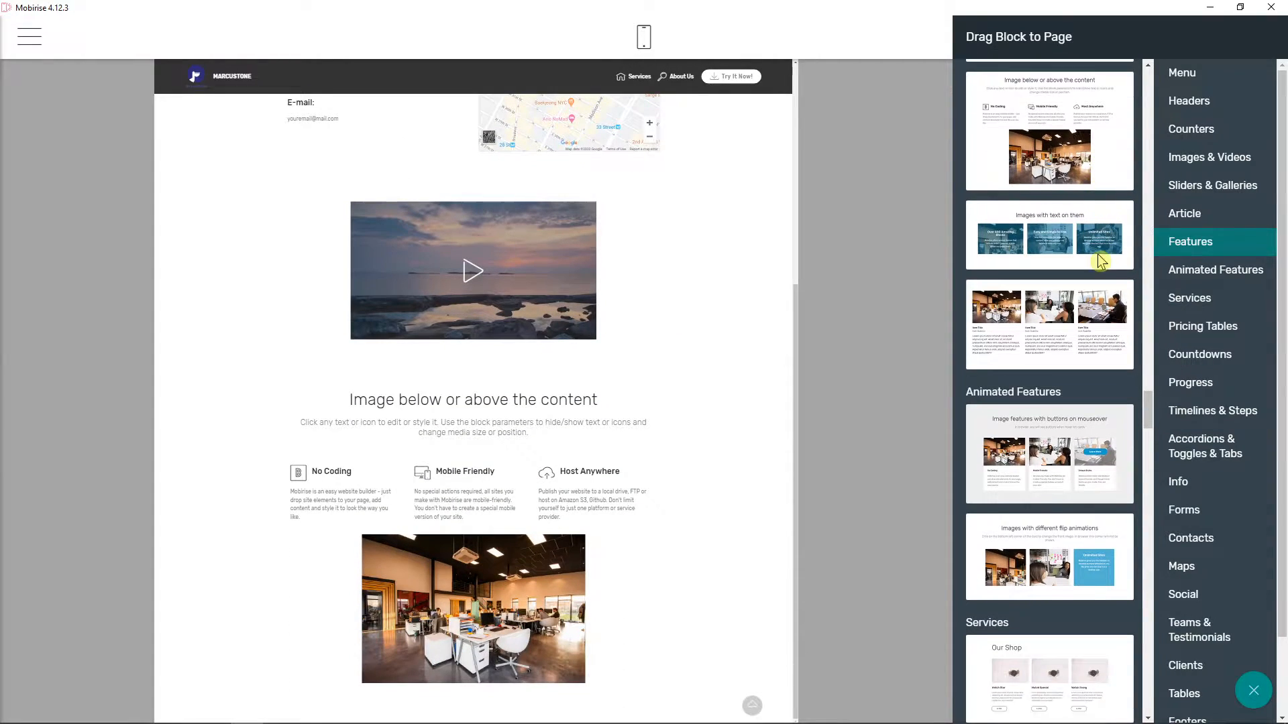
In the image block's settings, try Background Video, then revert to Background Color
click(1189, 298)
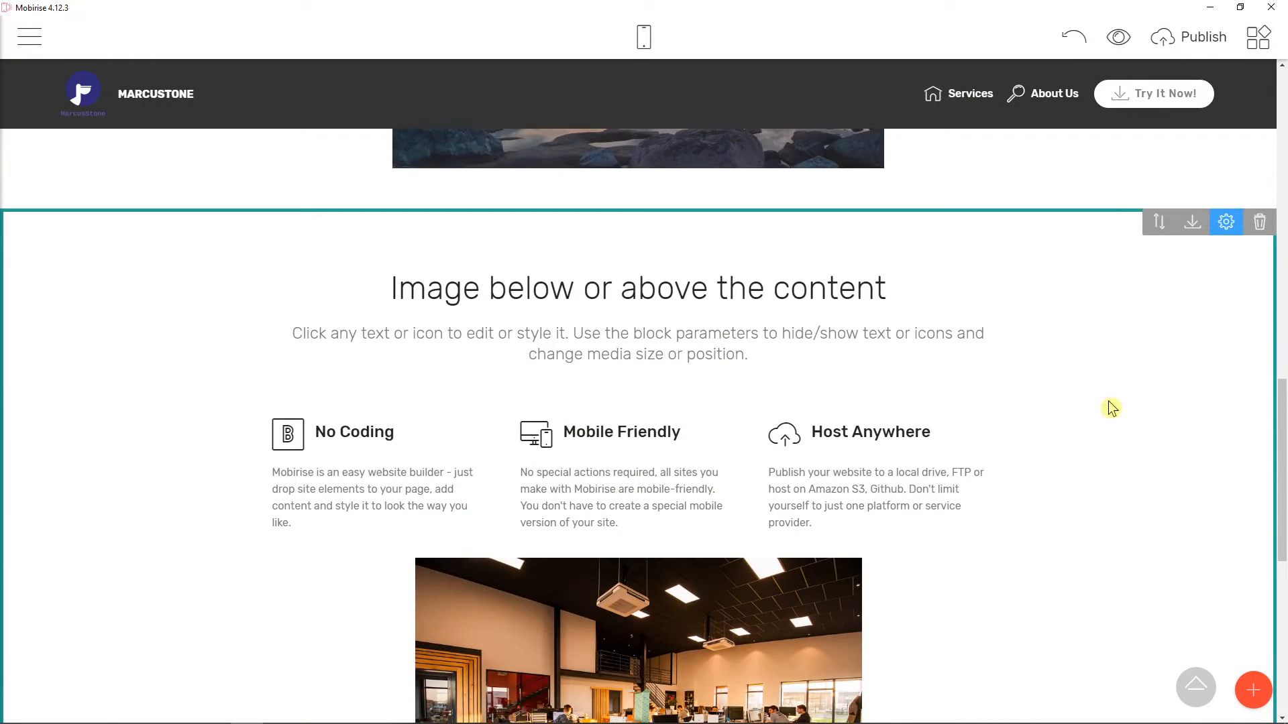
click(1226, 222)
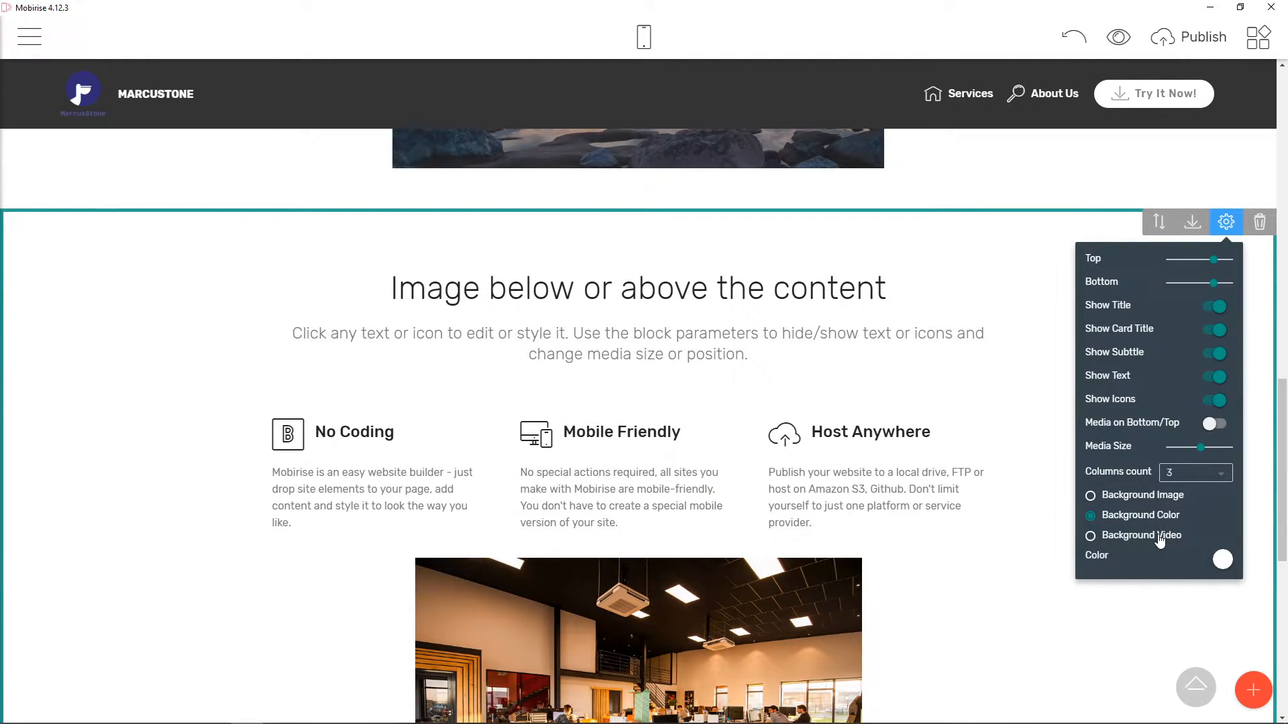
click(1090, 535)
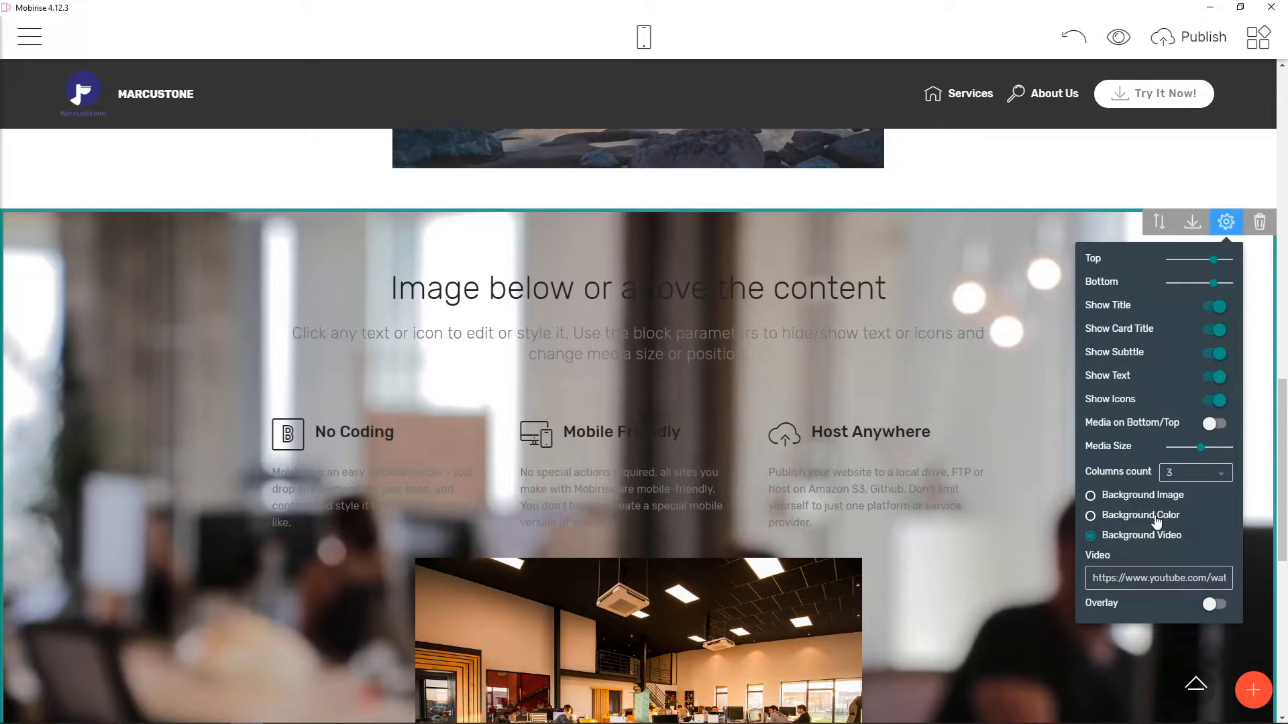
click(1090, 515)
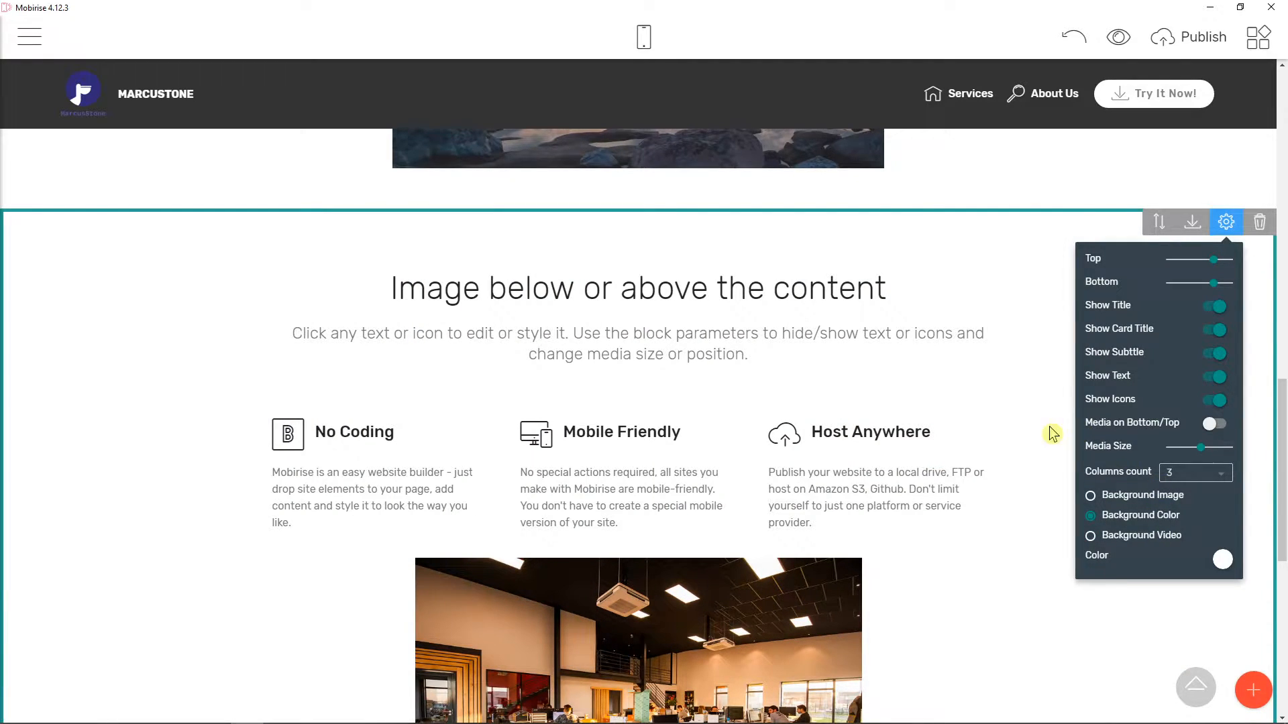
scroll(down, 3)
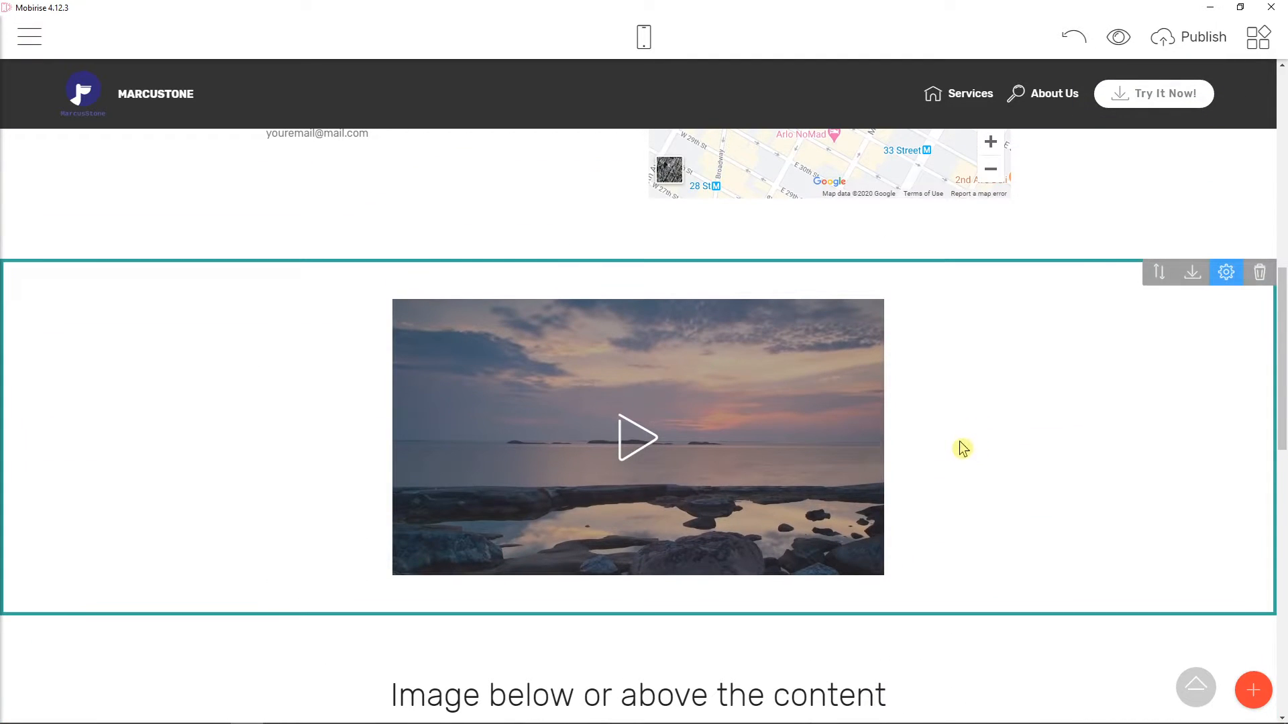
mouse_move(709, 407)
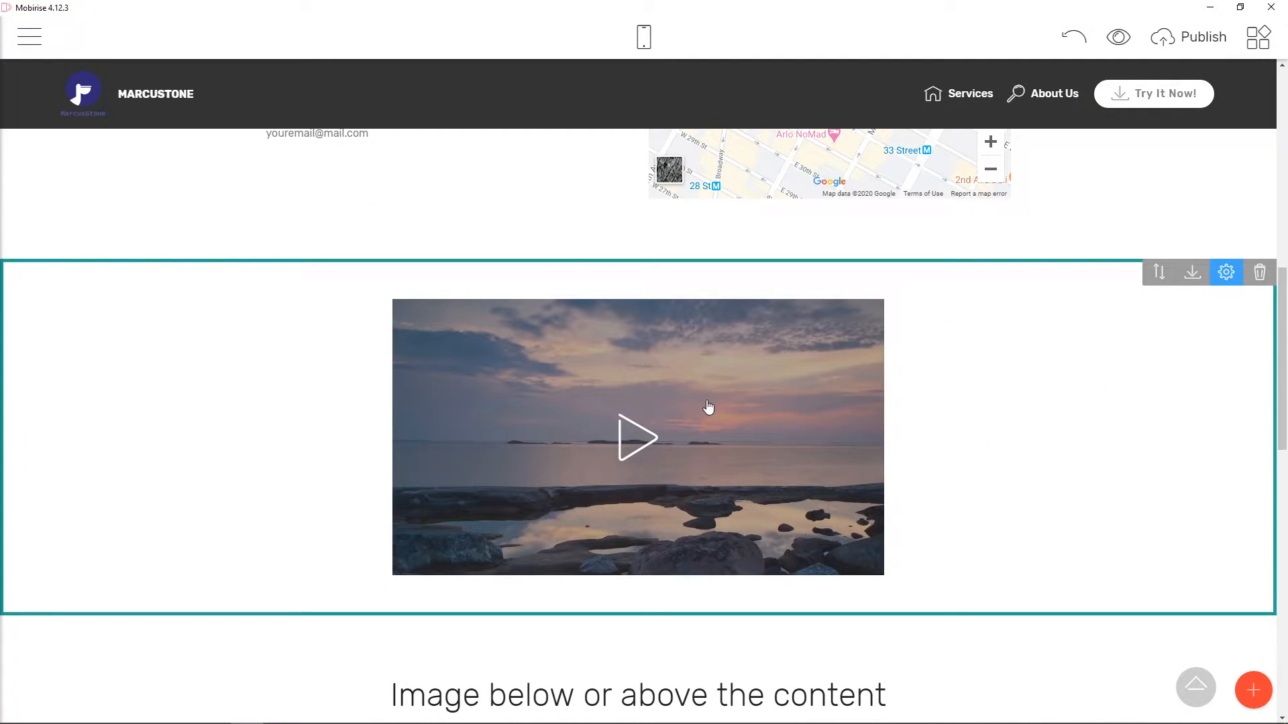
Bring up the Media Video dialog for the video block under the contacts
click(1226, 272)
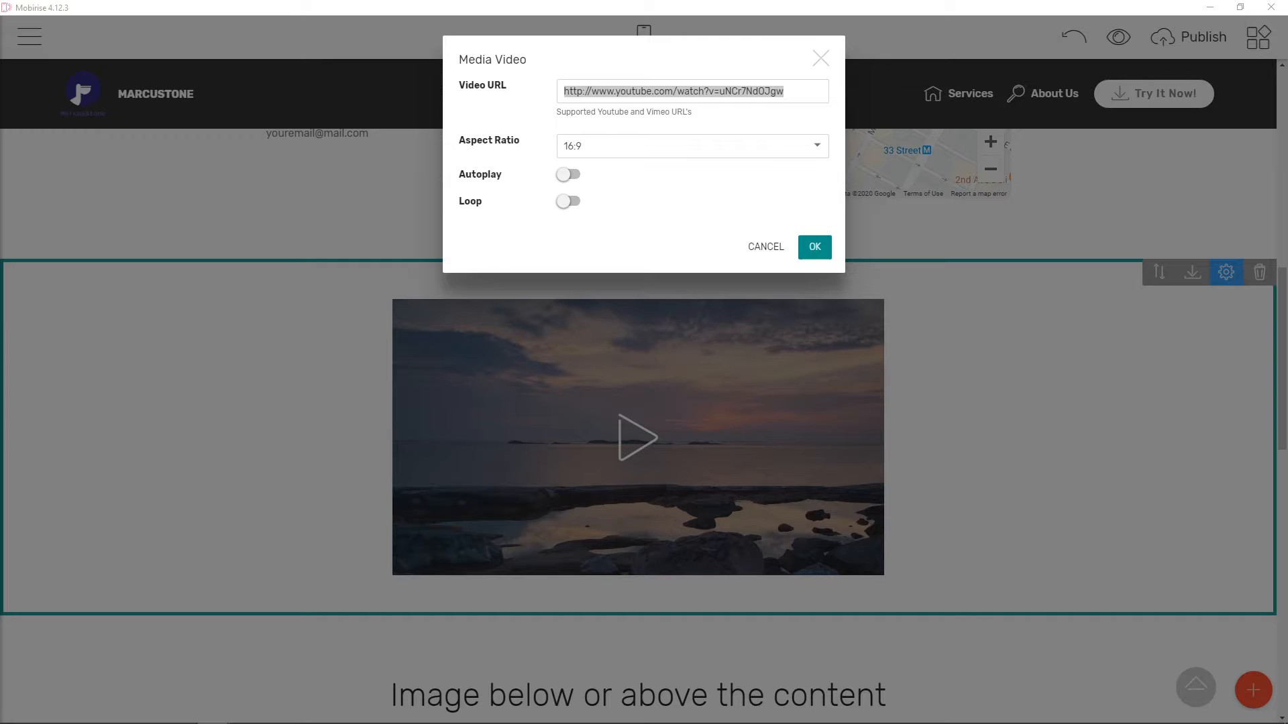
text(https://www.youtube.com/watch?v=FhwktRDG_a0&t=46s)
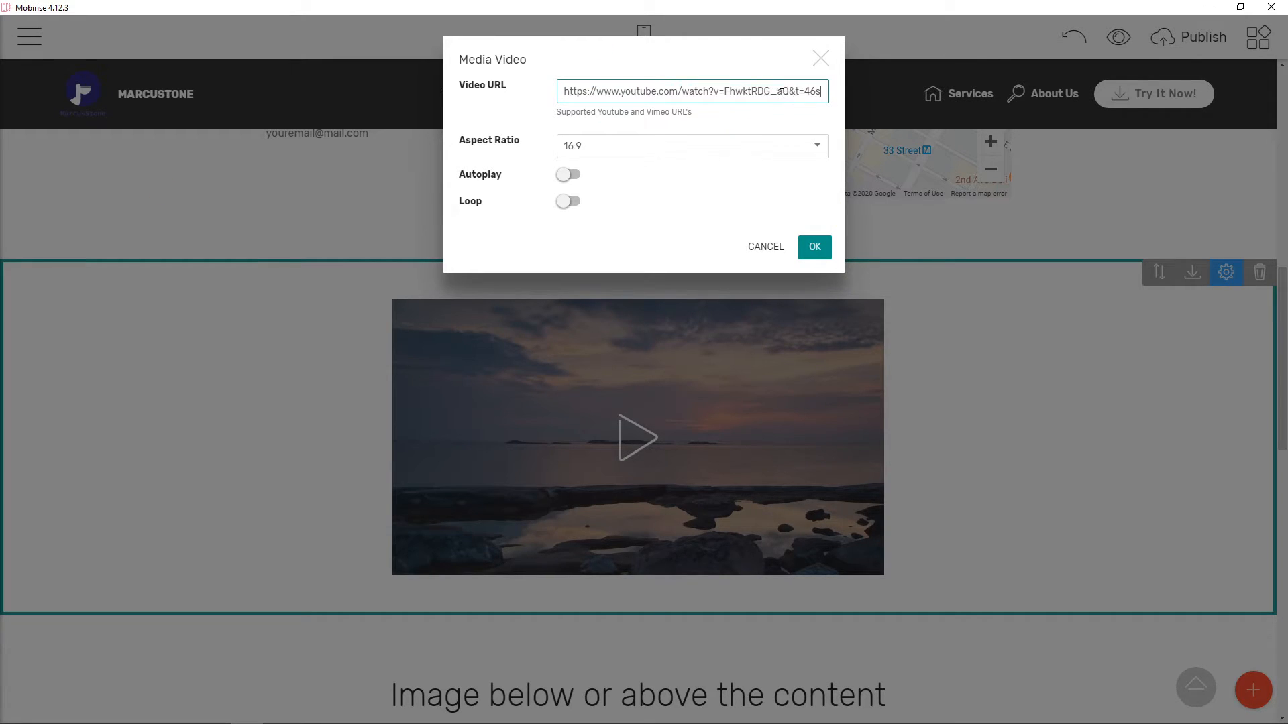
triple_click(690, 90)
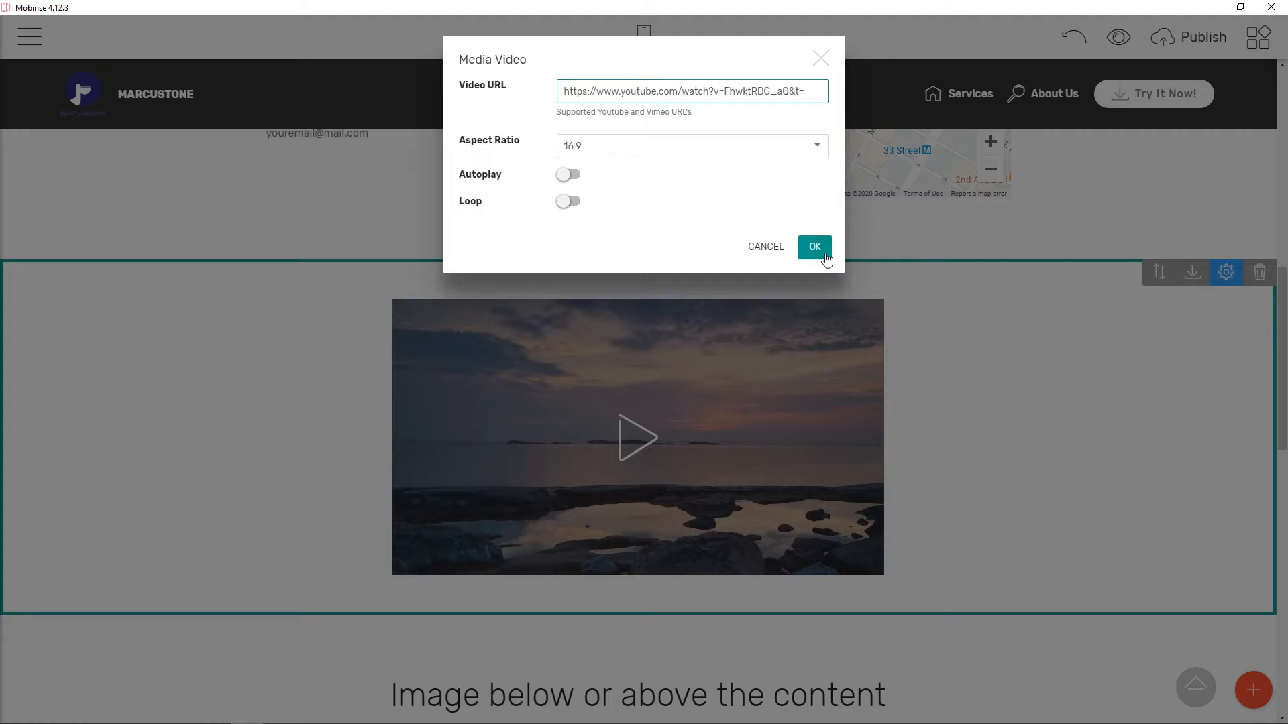
click(813, 246)
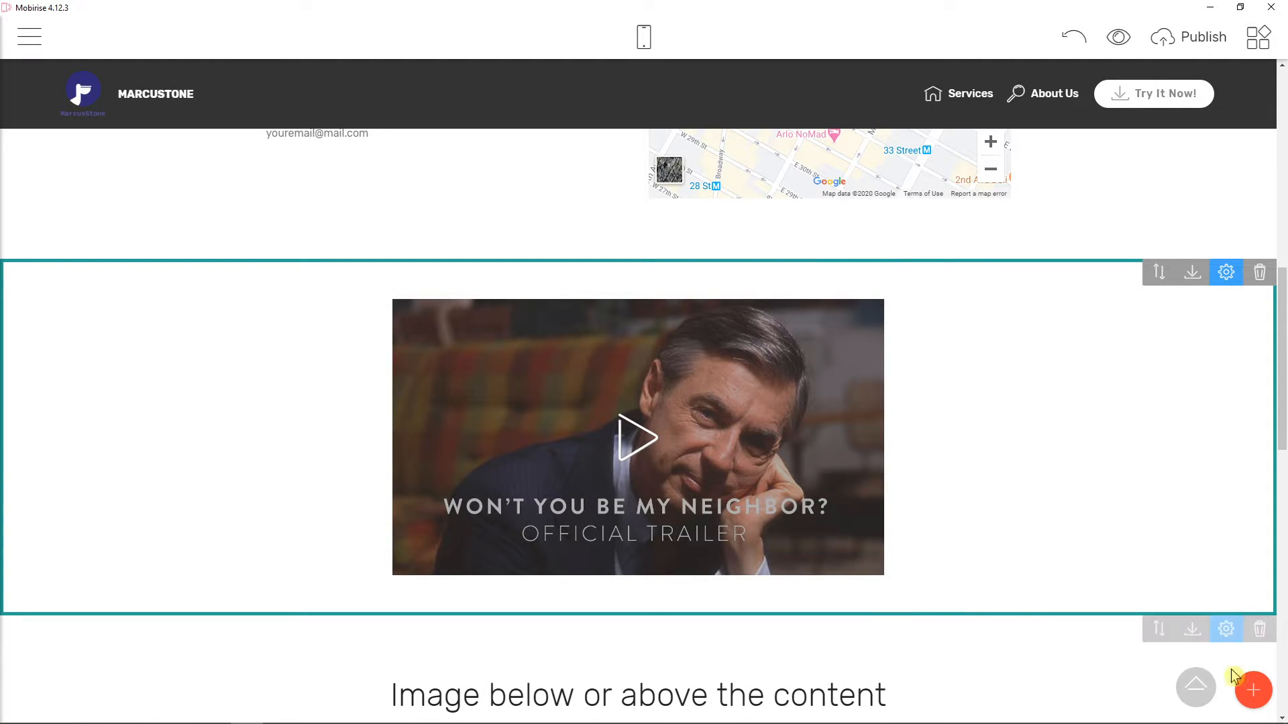
Browse the Article block designs to place 'Article Title with Solid Background' above the video
click(1252, 691)
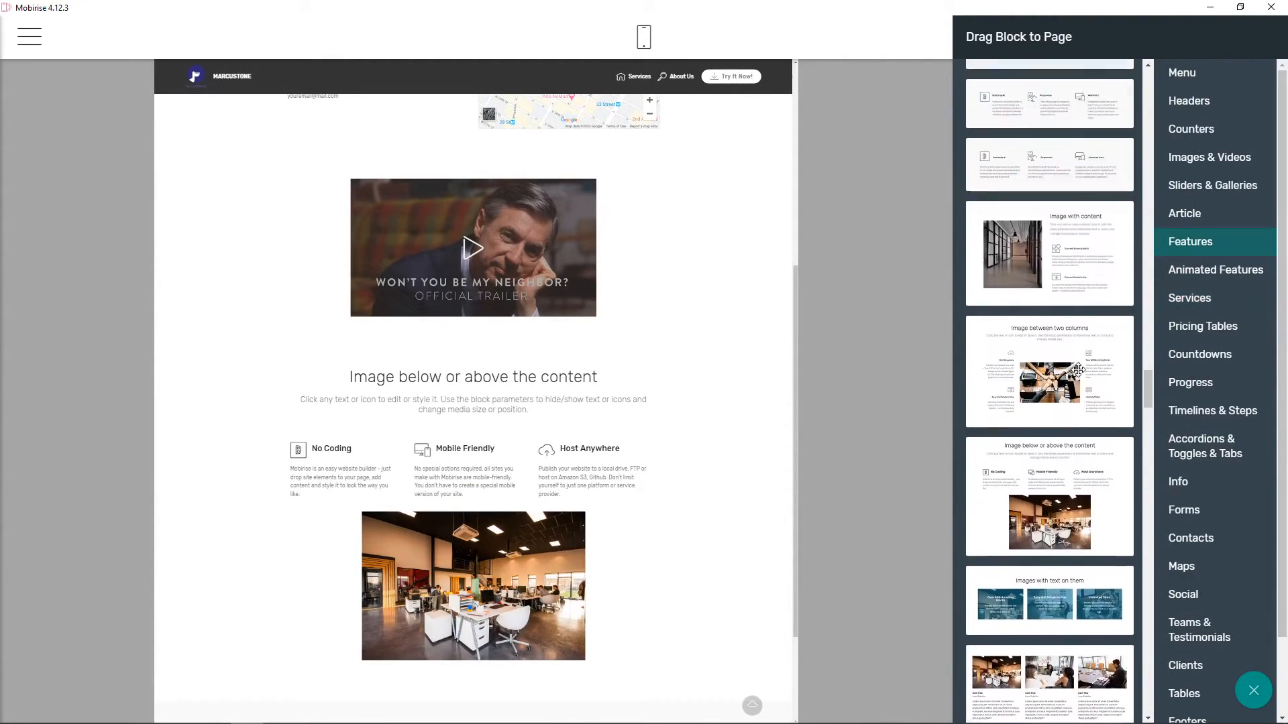
click(1185, 214)
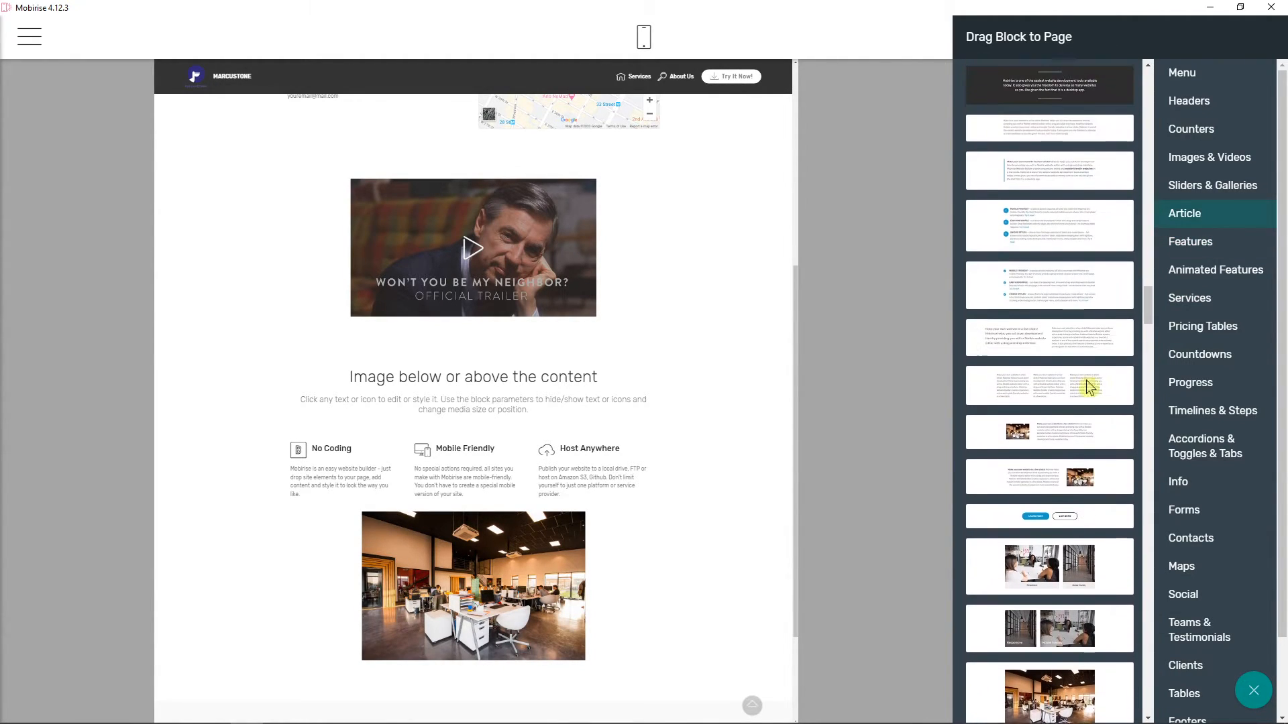
scroll(down, 3)
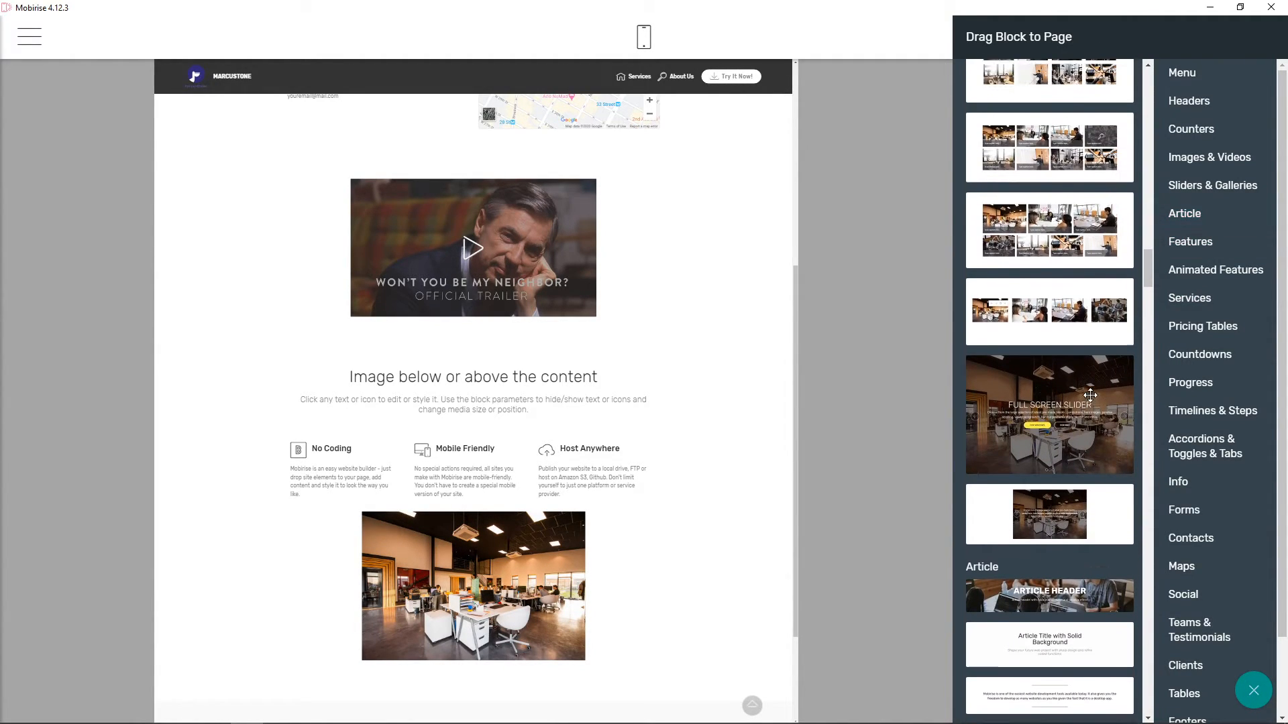
click(1184, 213)
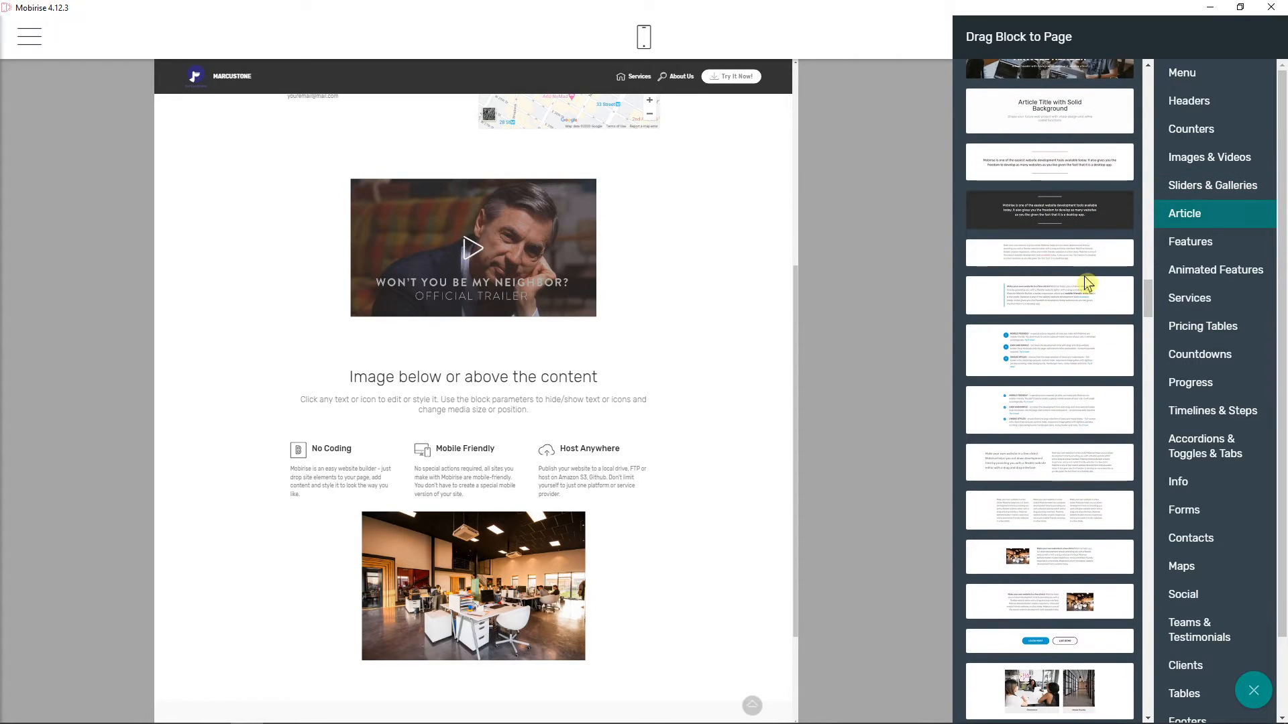
scroll(down, 3)
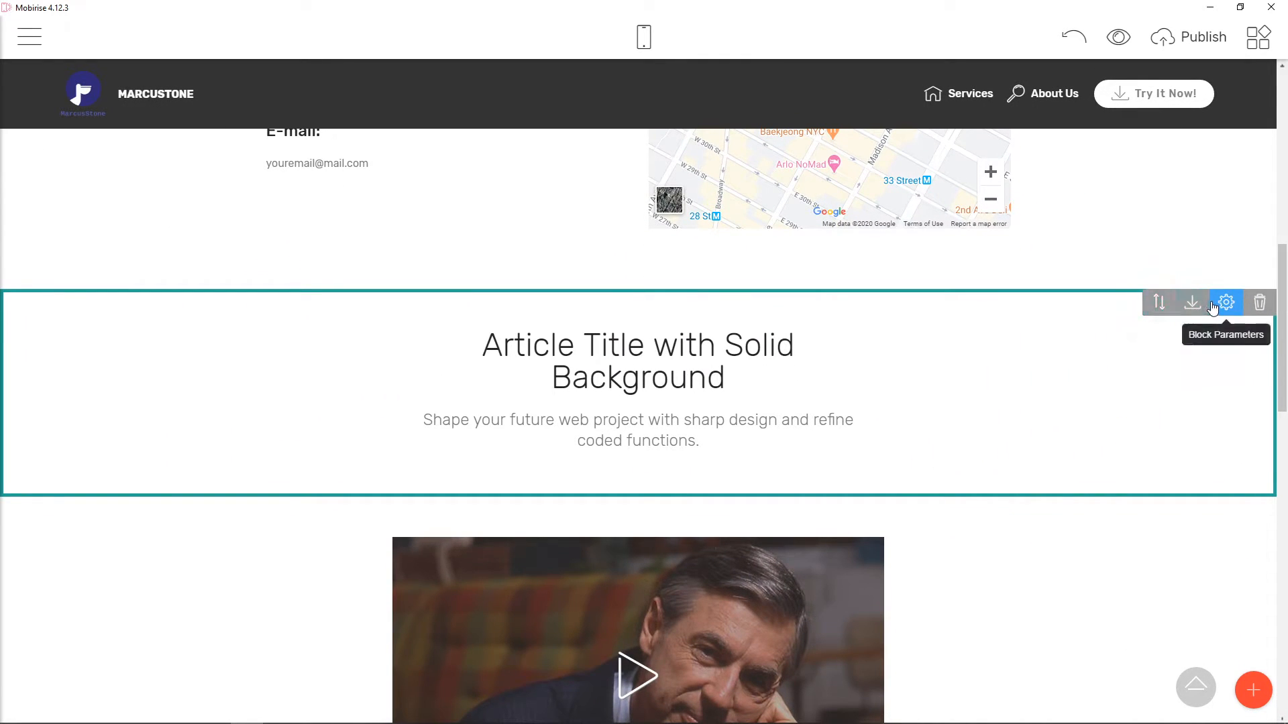
Lower the Top padding on the article block and on the trailer video block
click(1226, 303)
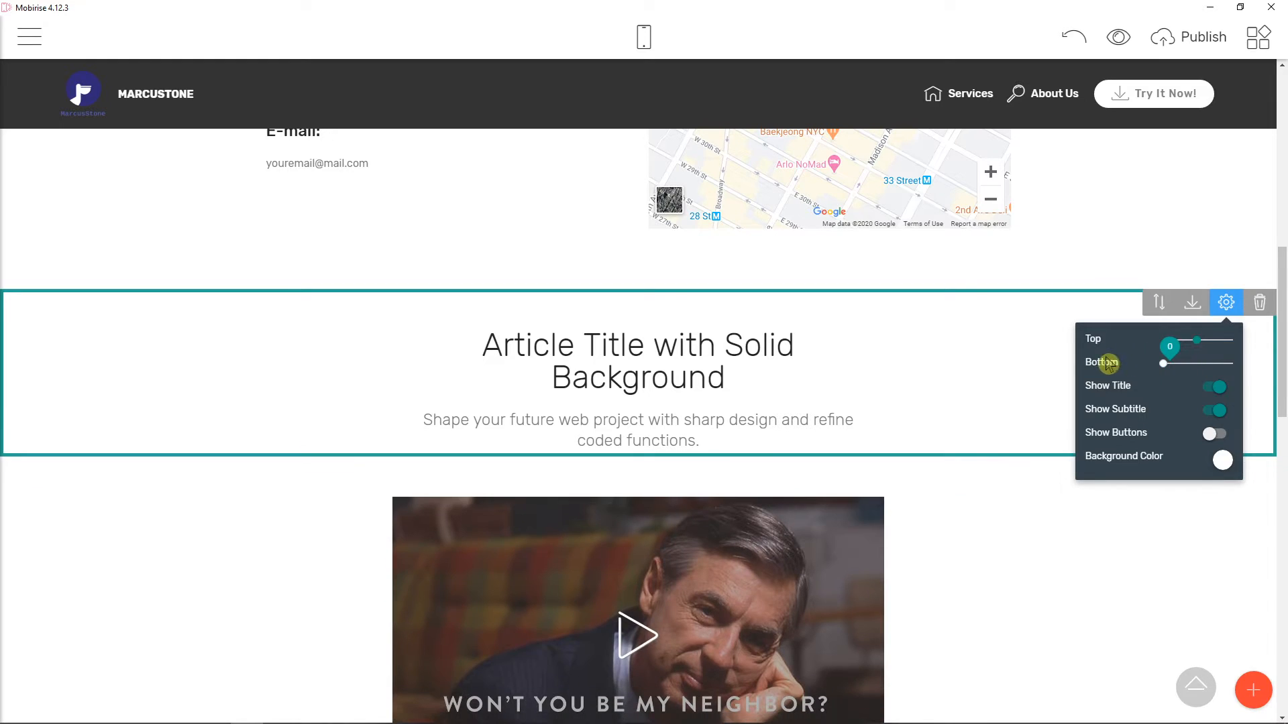
drag(1170, 347, 1199, 339)
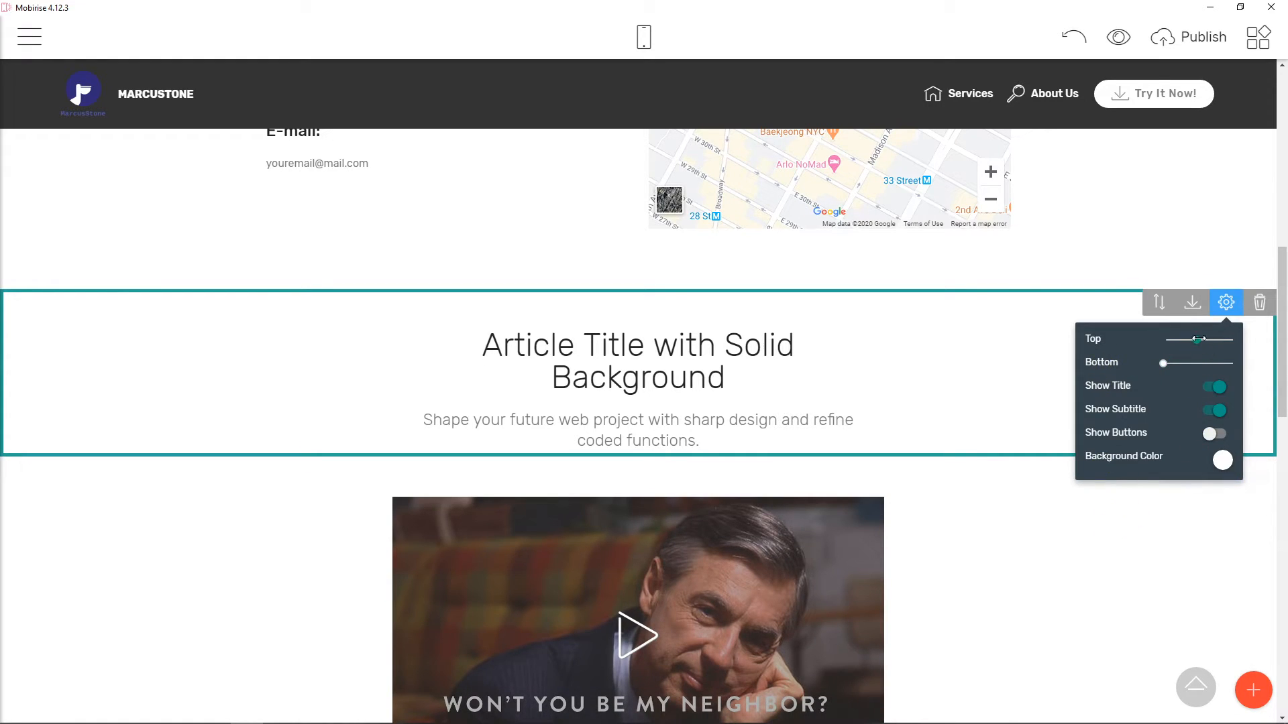
drag(1198, 339, 1186, 340)
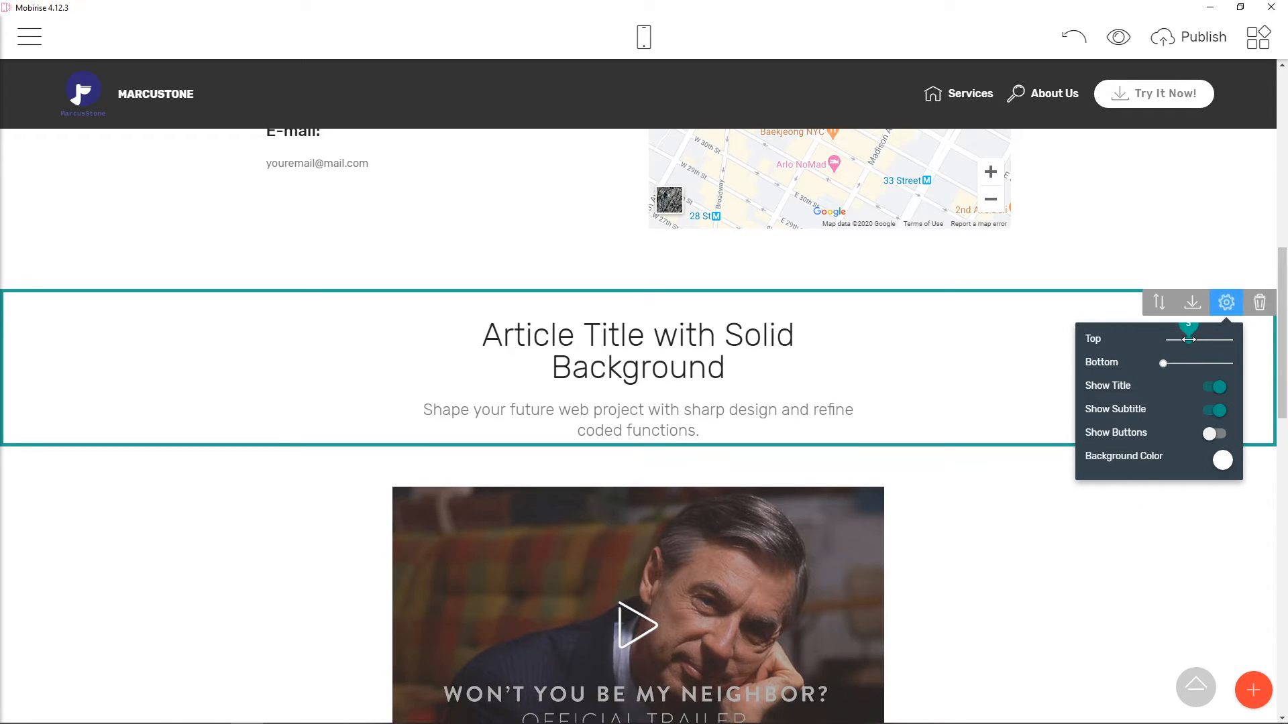
click(1226, 303)
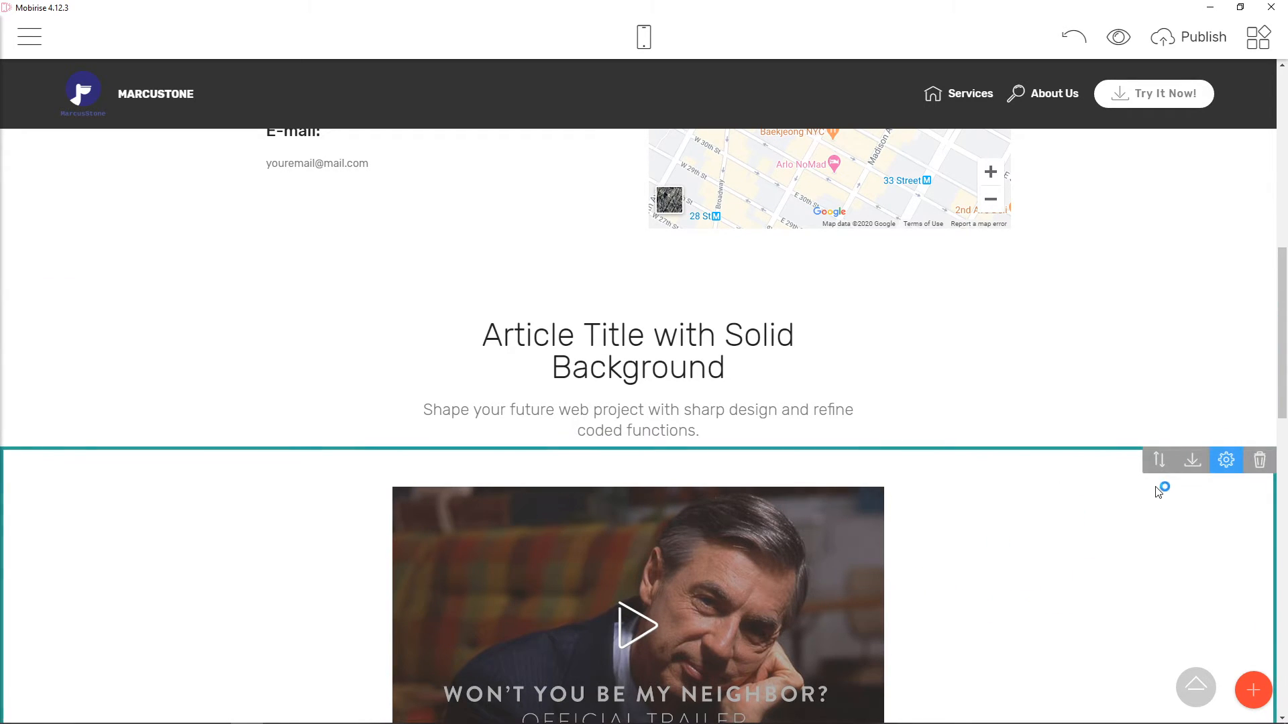
click(1225, 459)
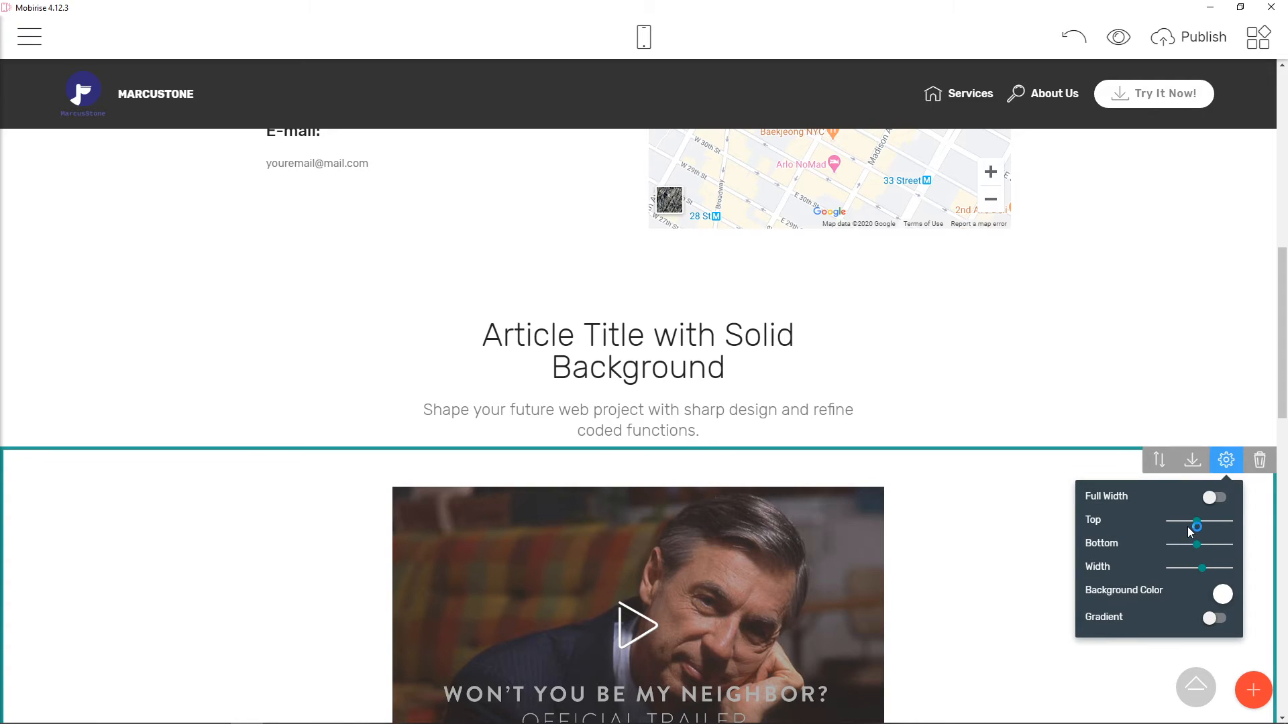
drag(1197, 524, 1171, 524)
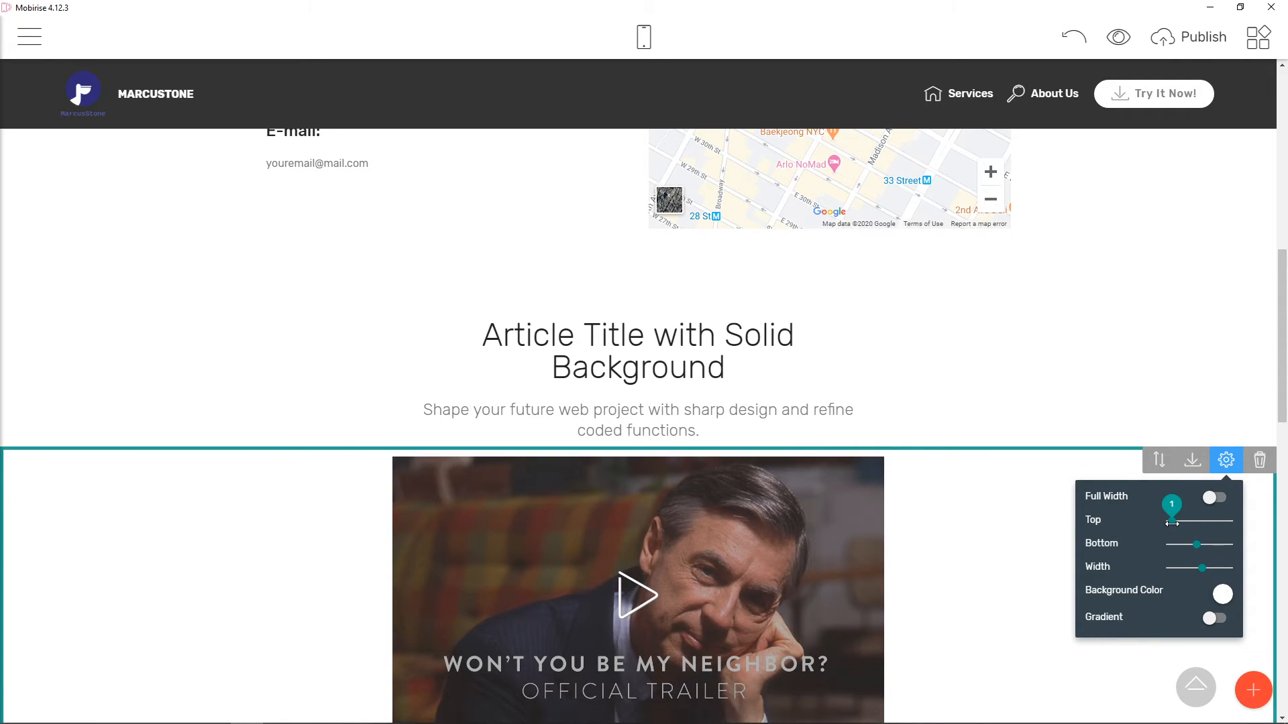
Begin retyping the article heading as TITLE123 and revisit the block parameters
click(637, 367)
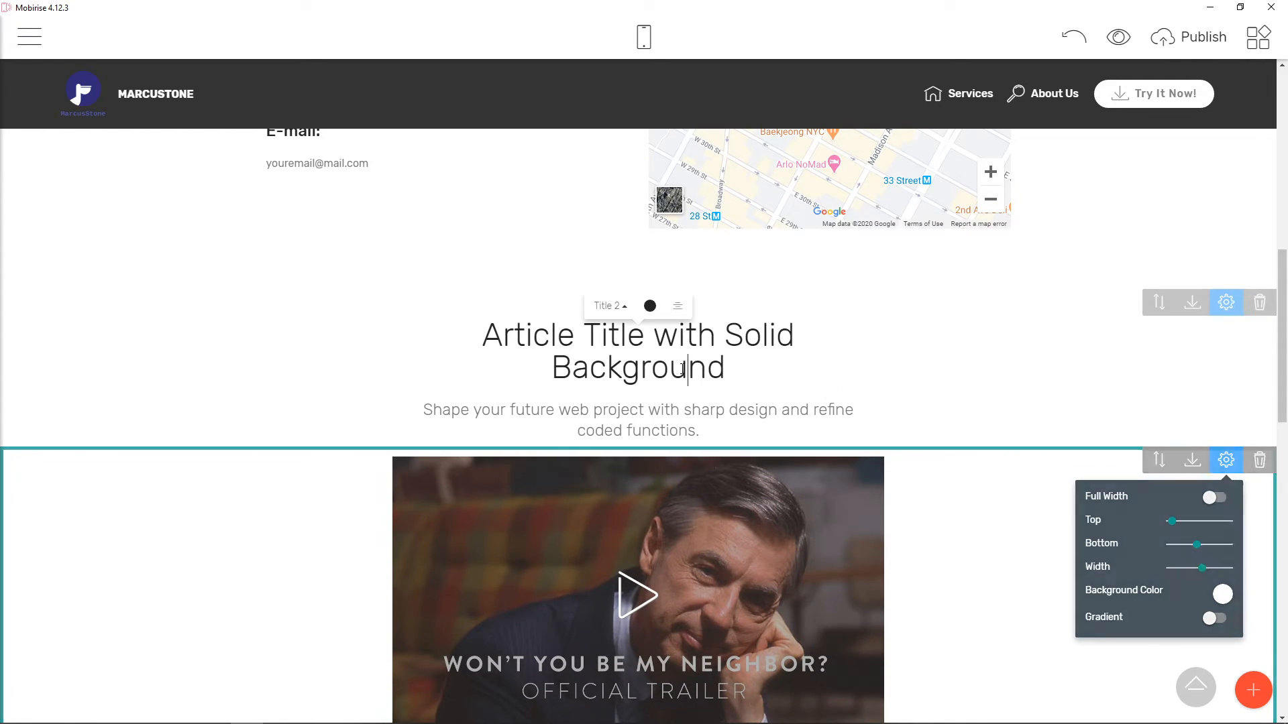
text(TITLE123)
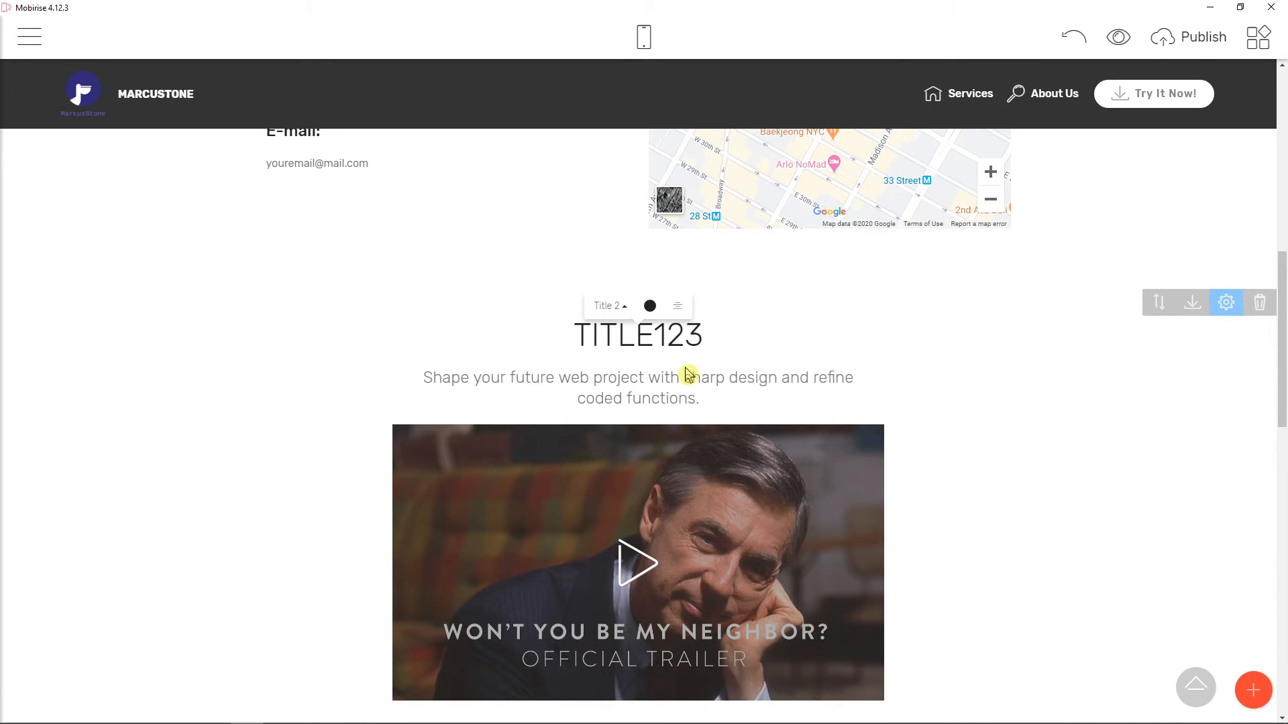
click(1225, 303)
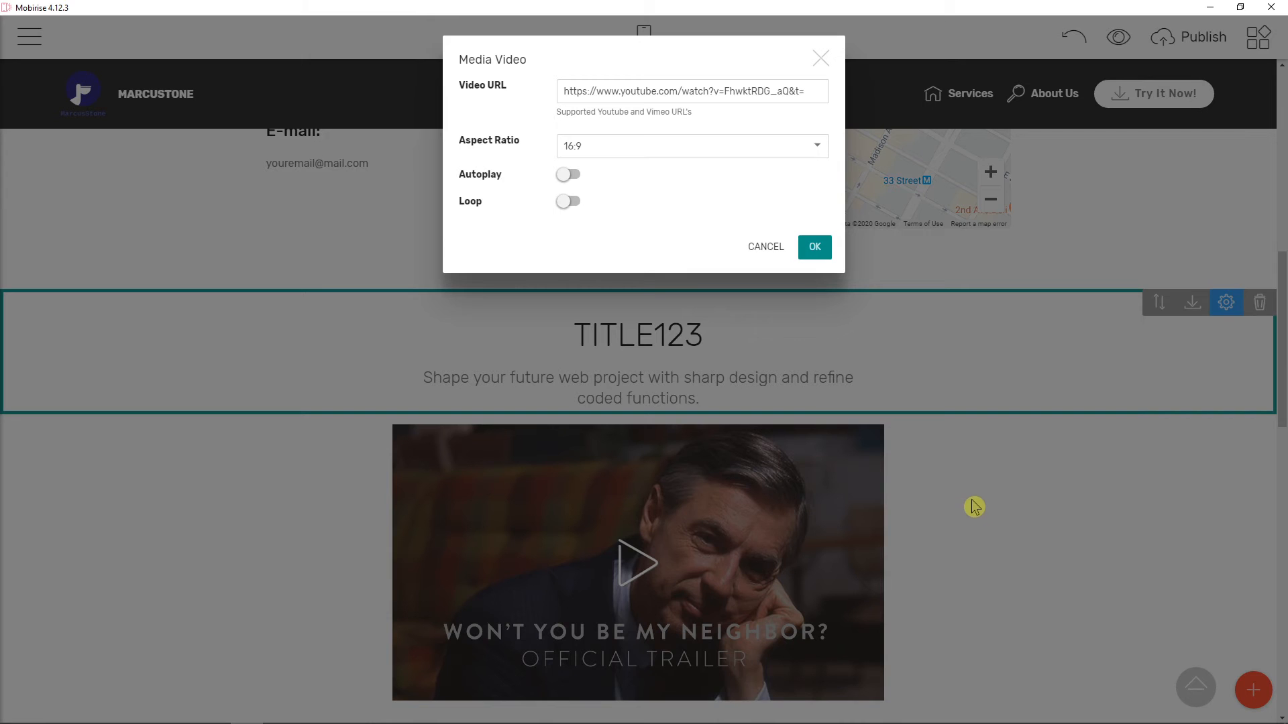
click(1226, 303)
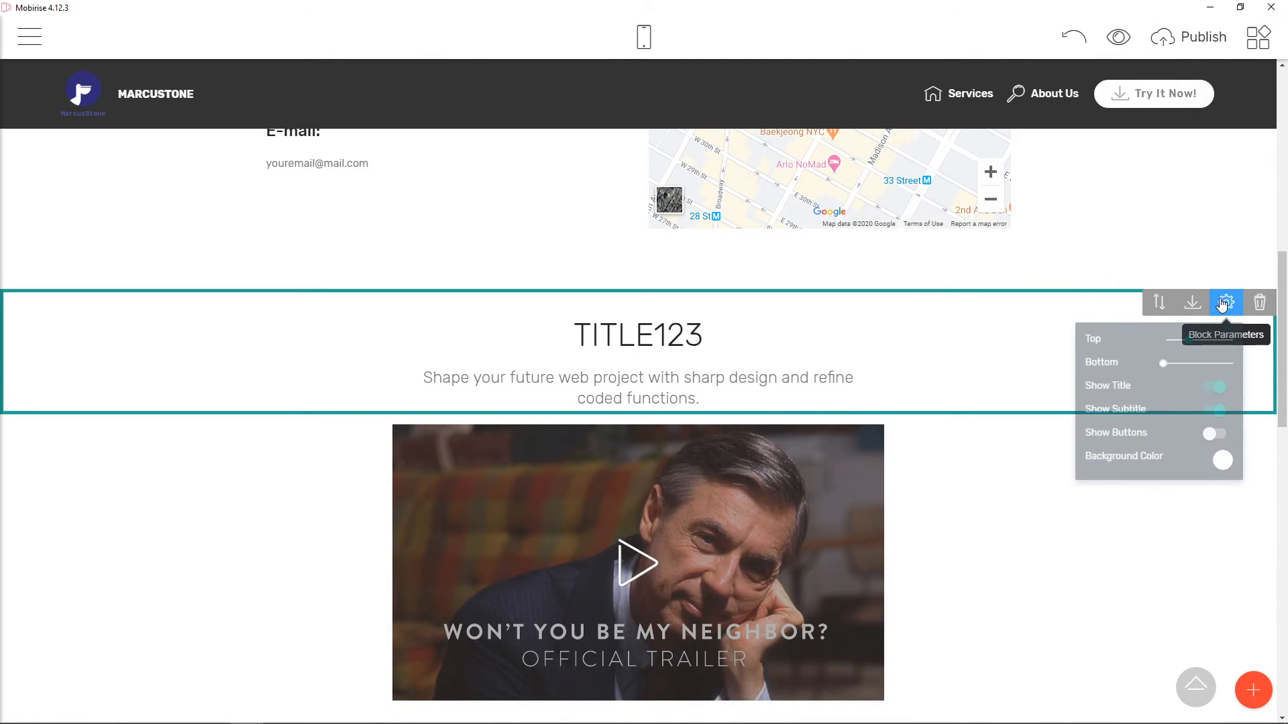